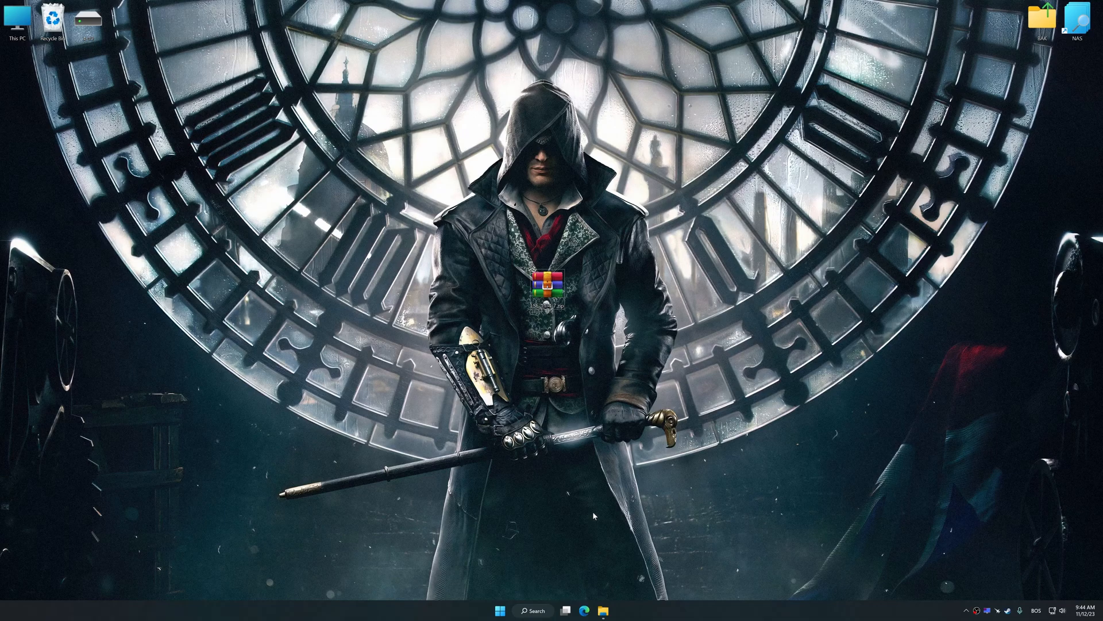
Extract the archive to the desktop with WinRAR and launch the Low Specs Experience setup.
right_click(554, 289)
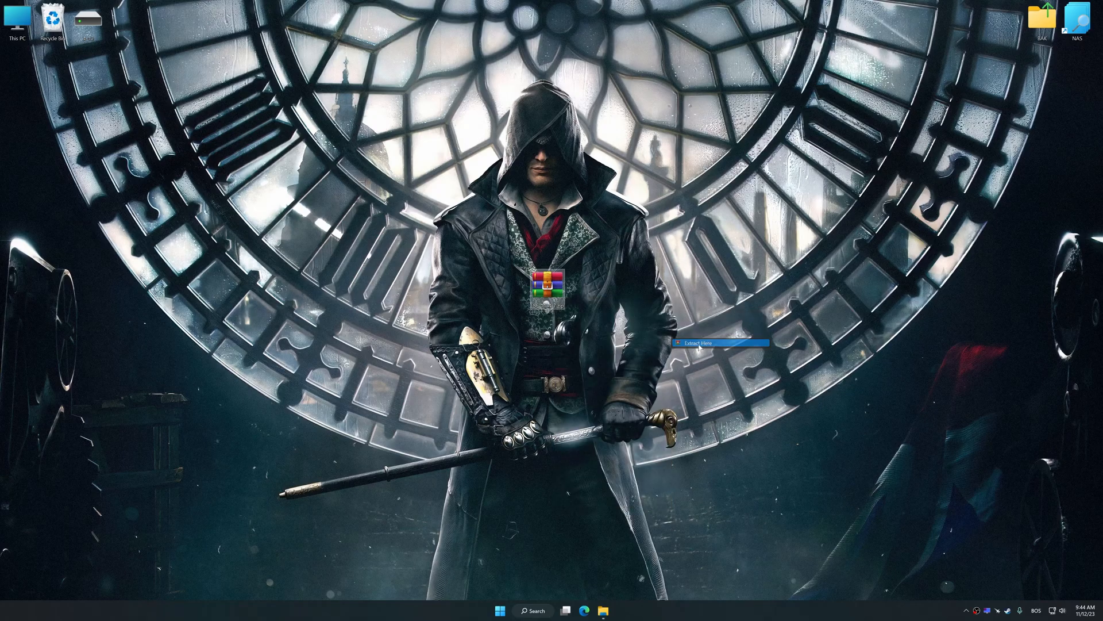
click(696, 343)
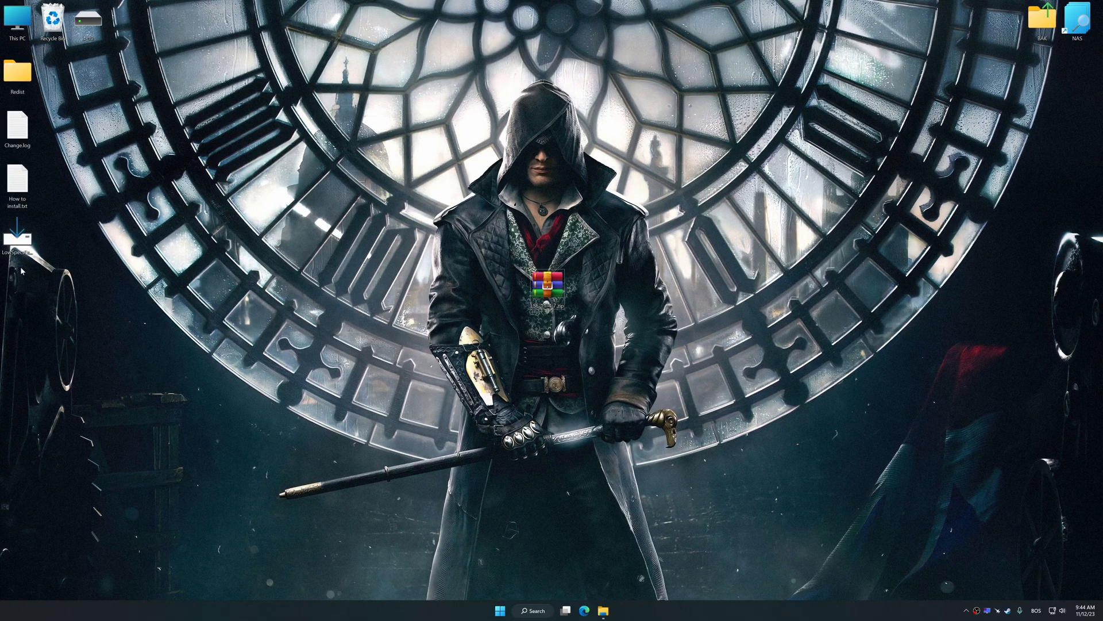
double_click(16, 239)
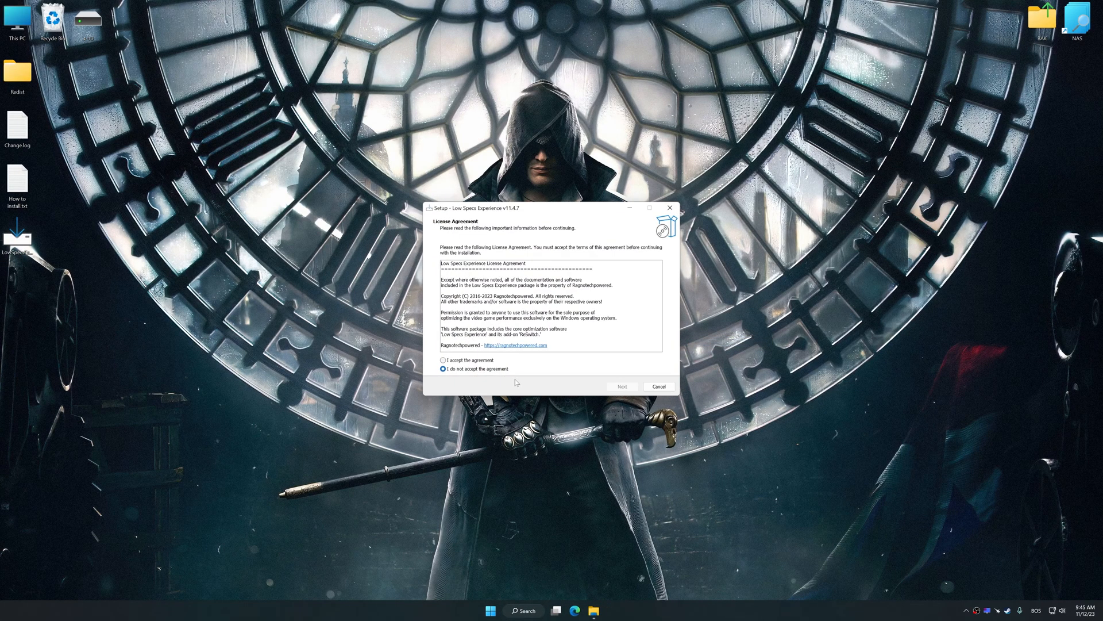
Accept the Low Specs Experience license agreement in the setup wizard.
click(620, 386)
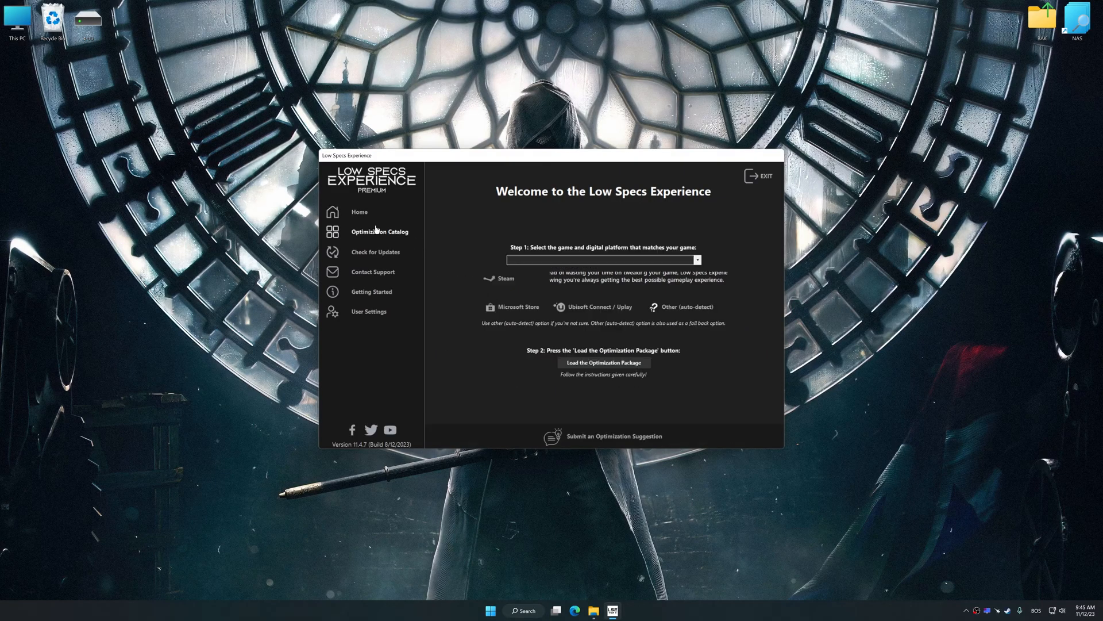
Load the Assassin's Creed Syndicate package from the Optimization Catalog and acknowledge the version notice.
click(379, 231)
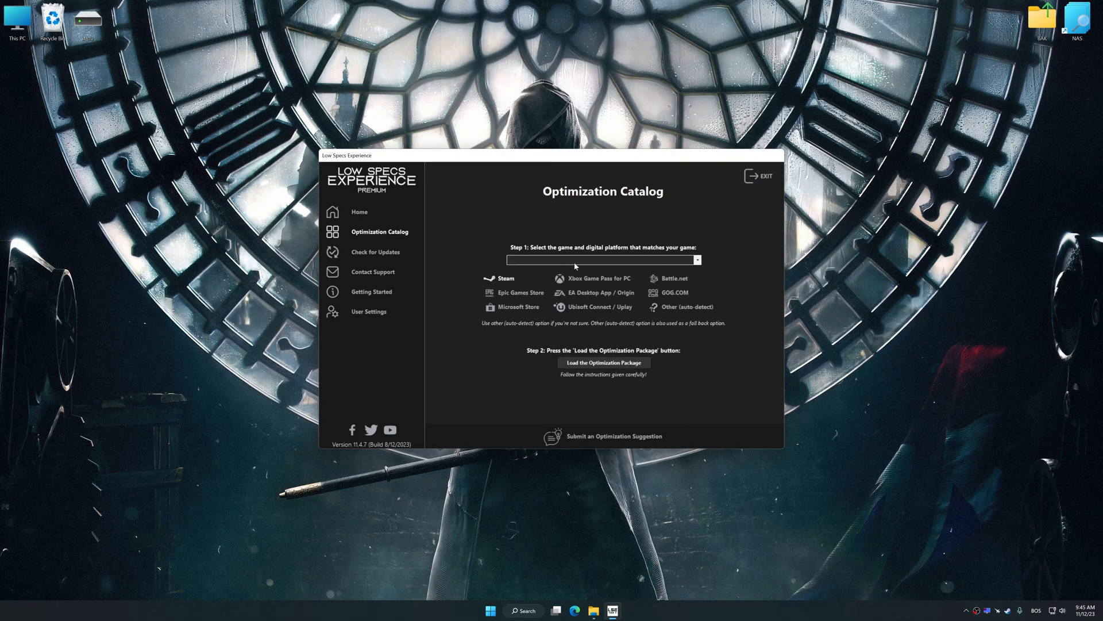
click(693, 260)
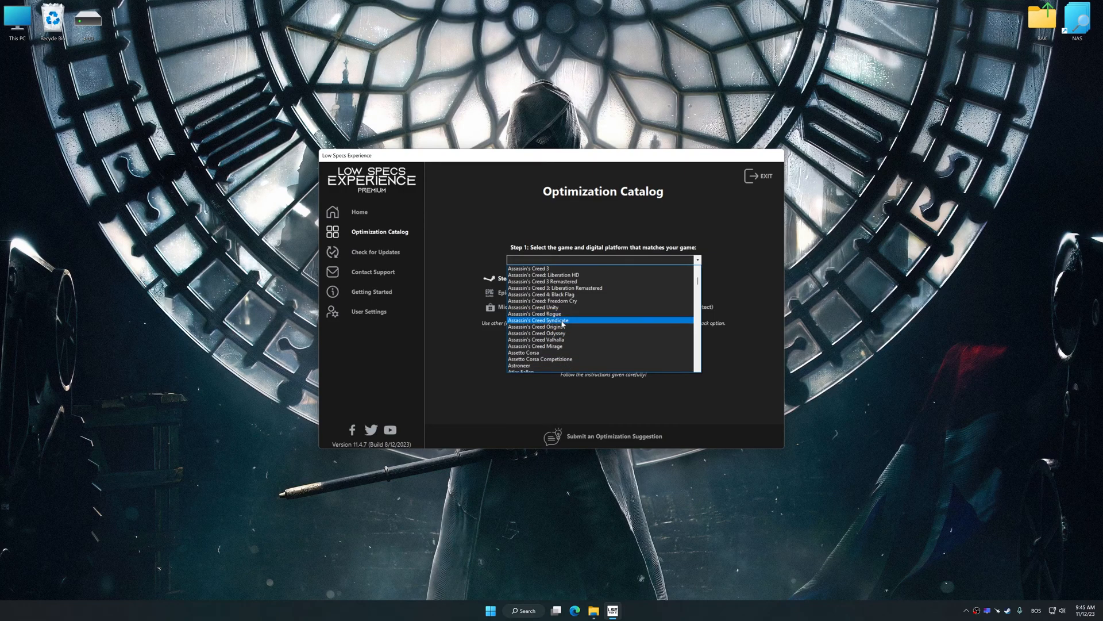
click(539, 320)
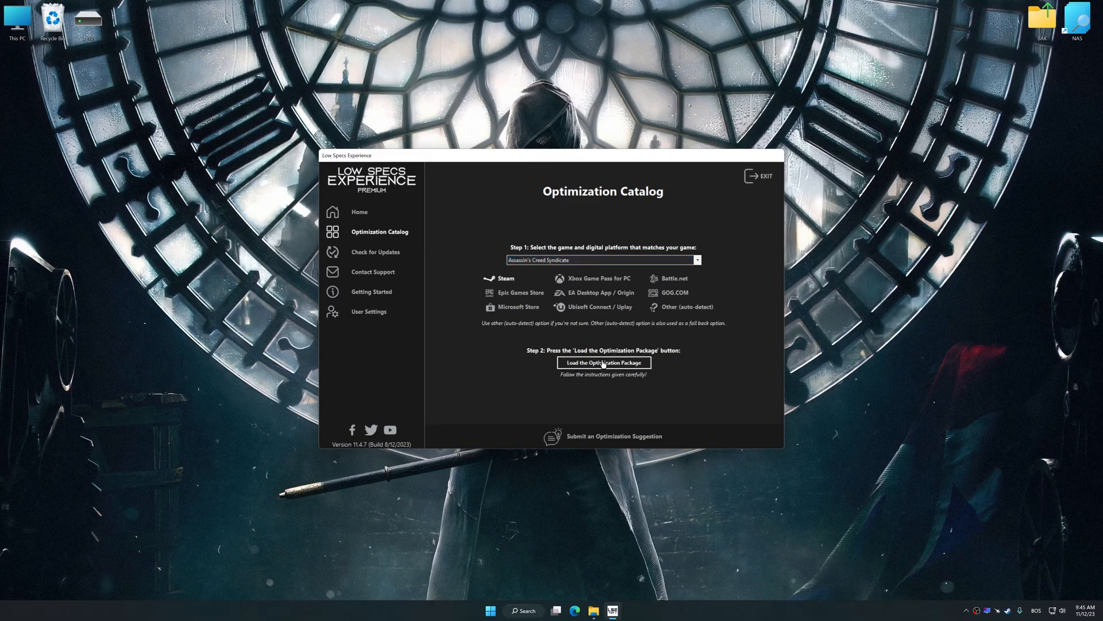
click(602, 362)
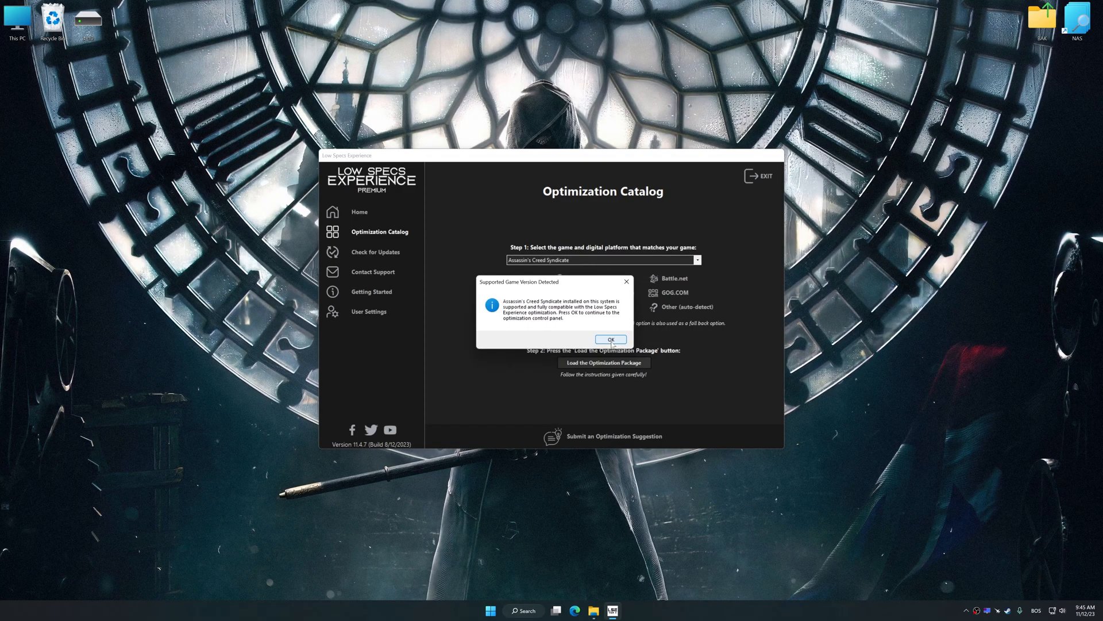
click(609, 339)
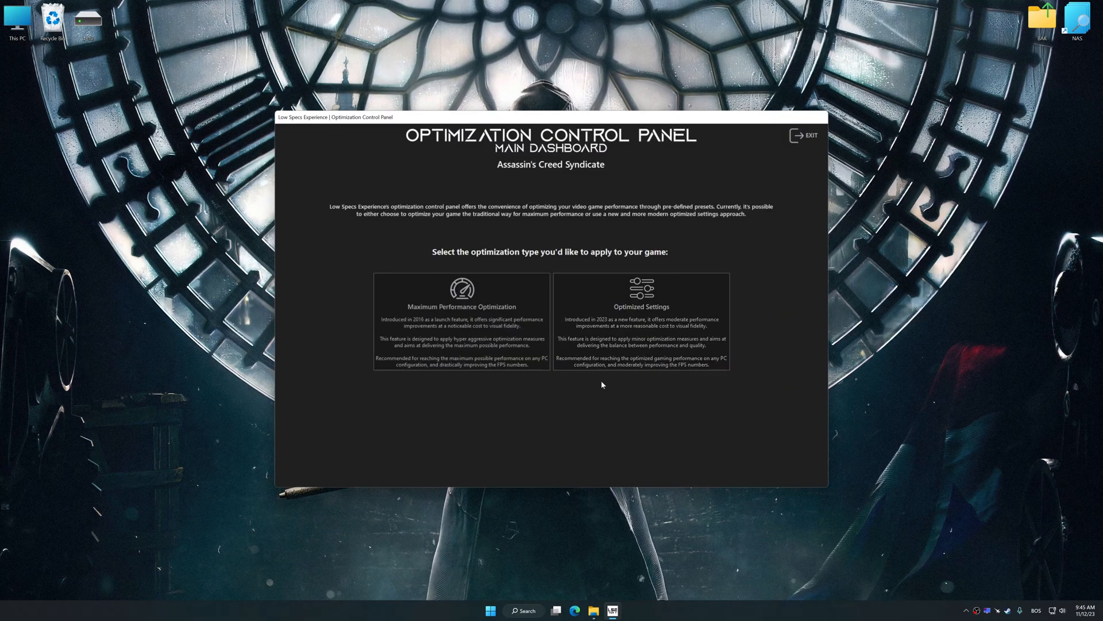
Run Optimized Settings with the Performance preset at 3840 x 2160 resolution.
click(639, 319)
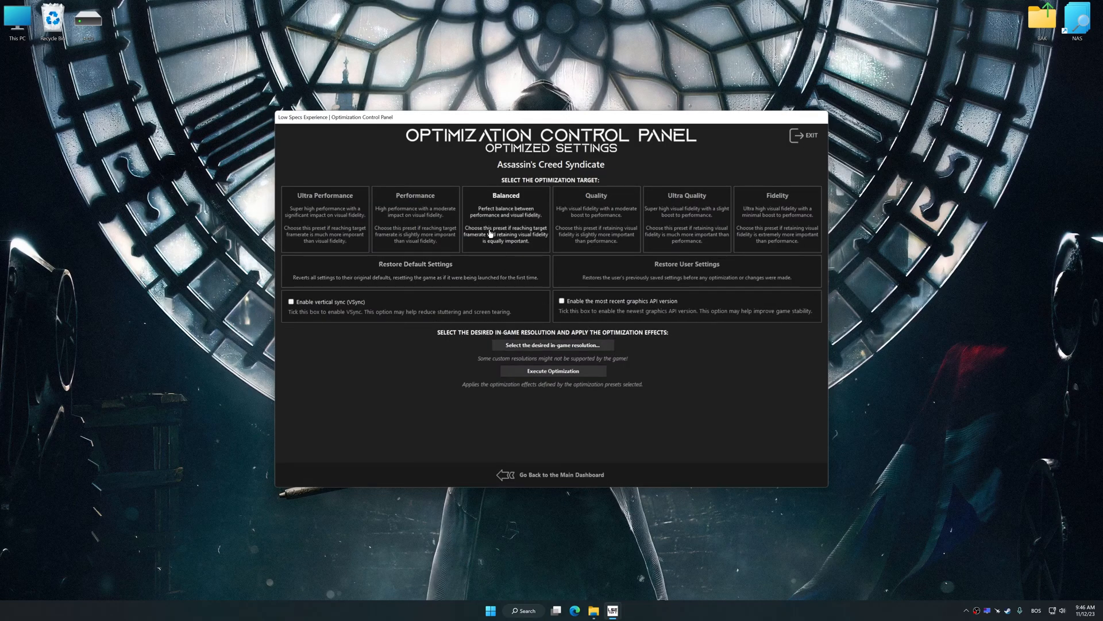
click(552, 345)
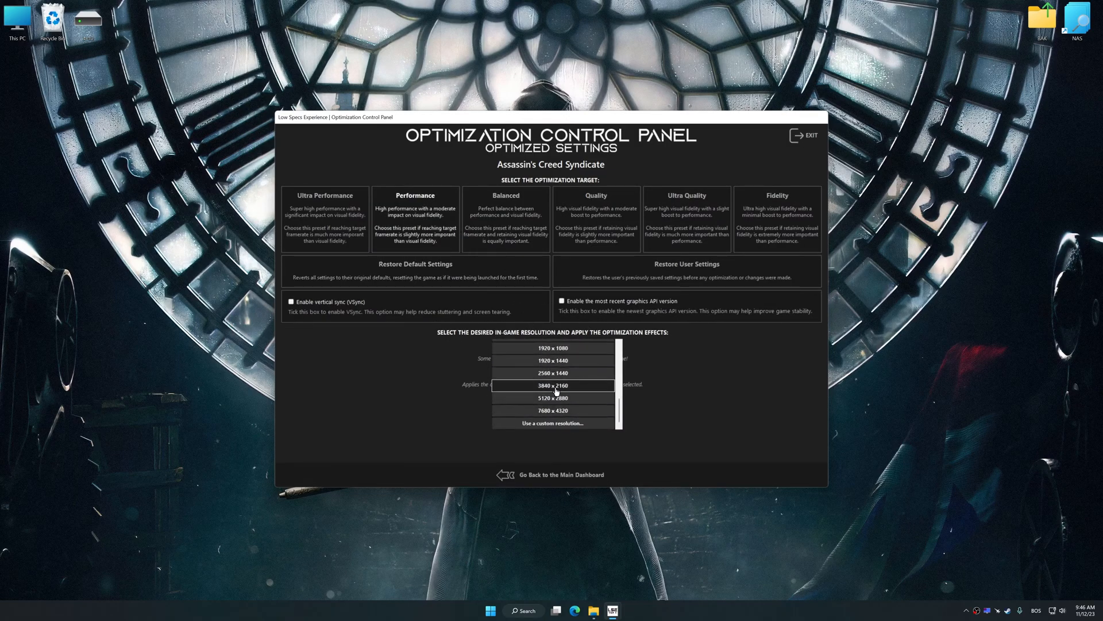
click(553, 385)
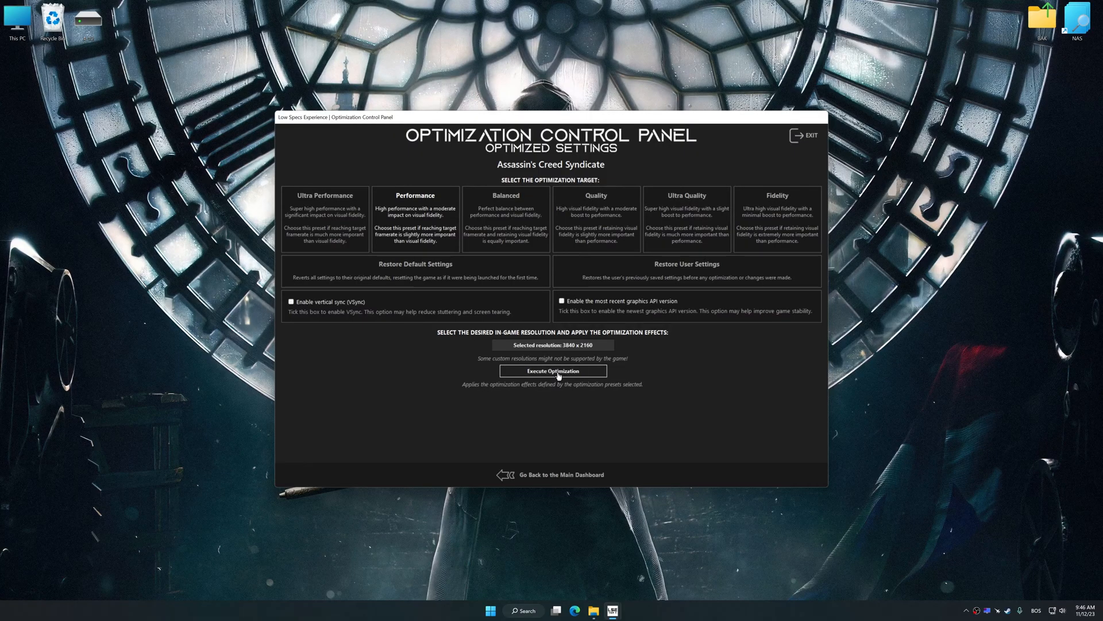
click(552, 371)
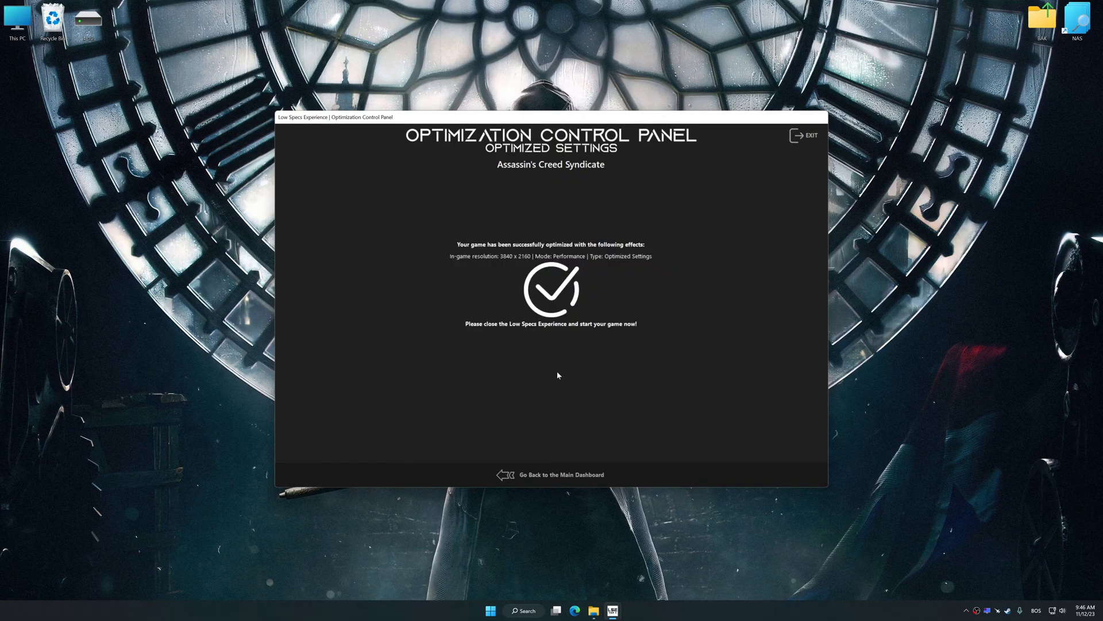
Go back and confirm Restore User Settings to undo the optimization.
click(561, 473)
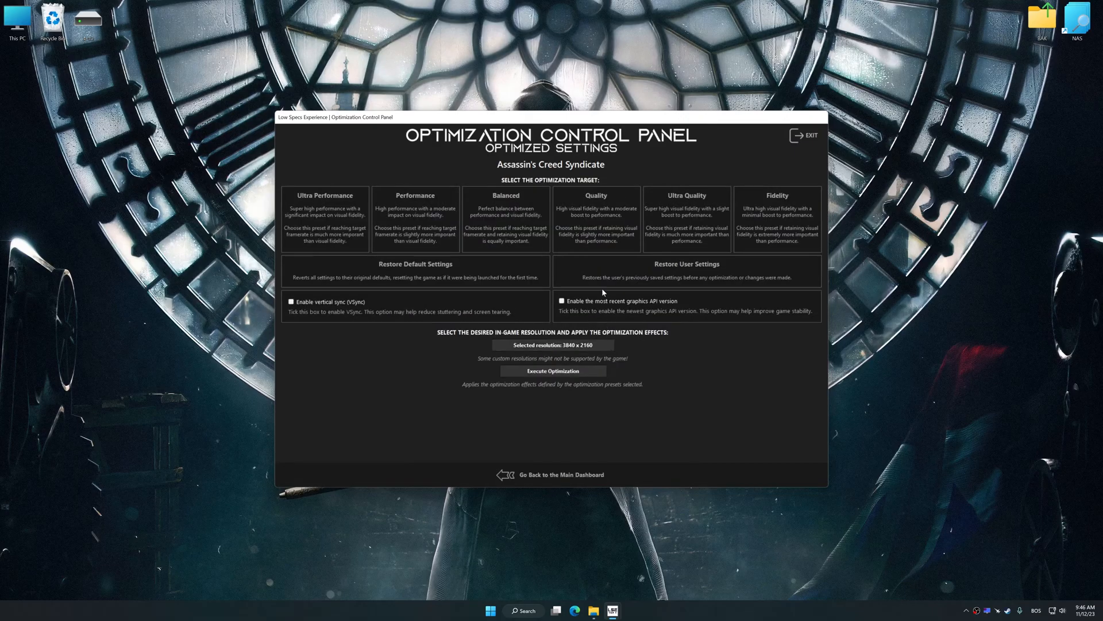
click(686, 264)
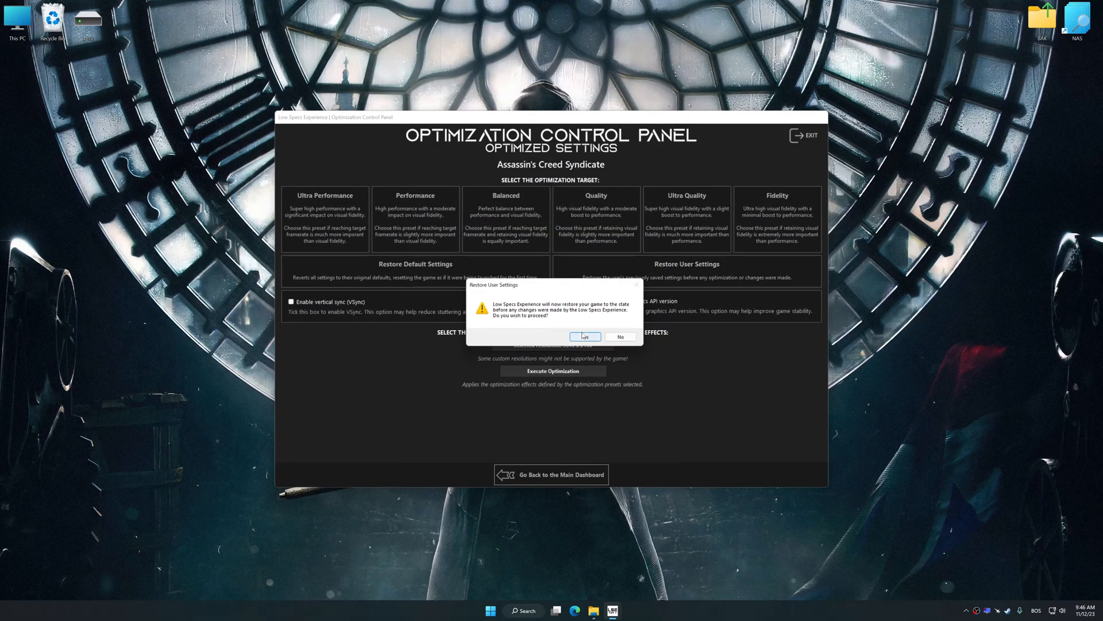
click(584, 336)
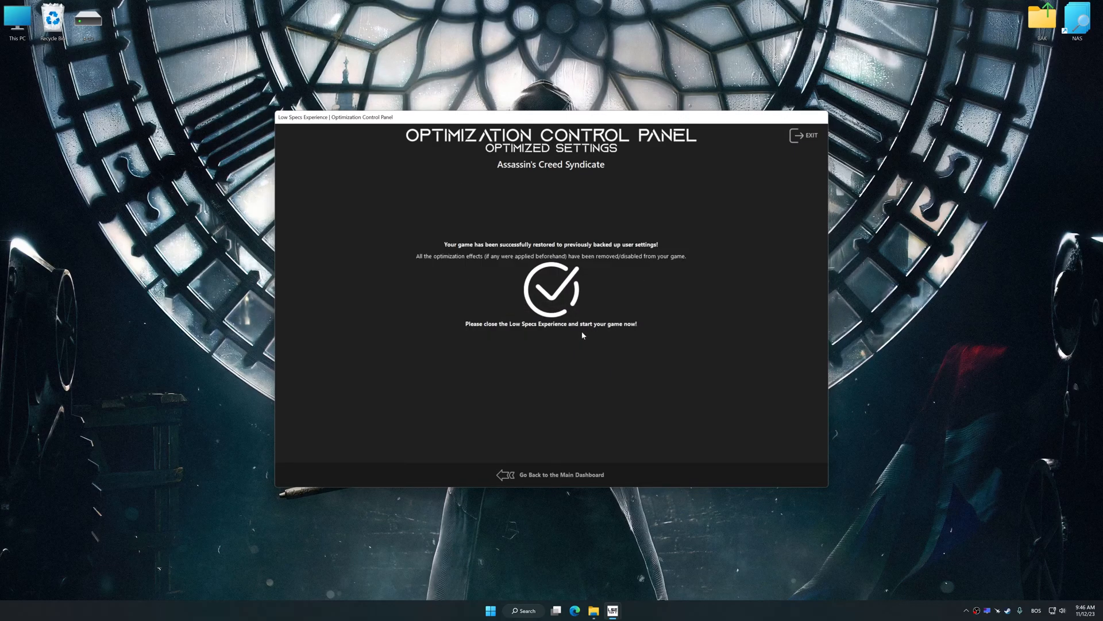